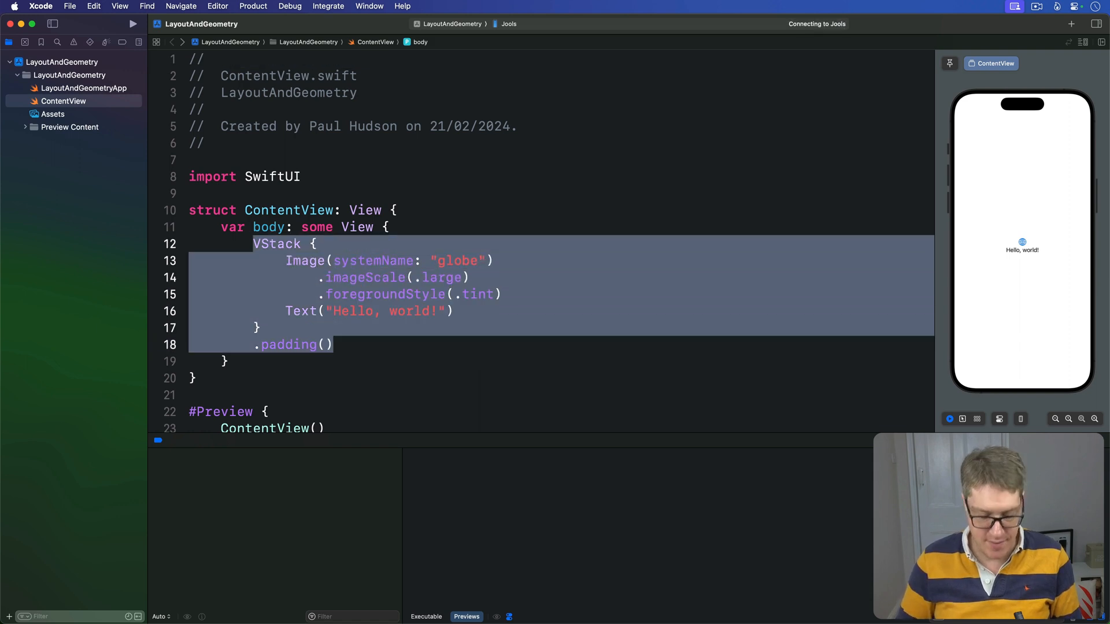
{"action": "type", "text": "HStack {"}
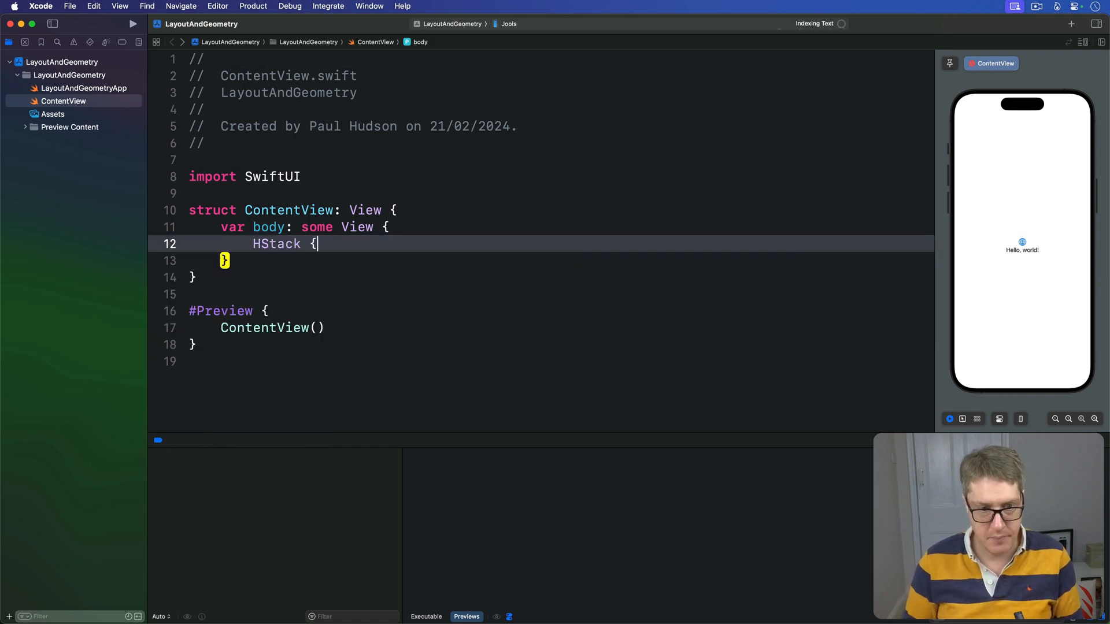
{"action": "type", "text": "VStack {"}
{"action": "type", "text": "Tex"}
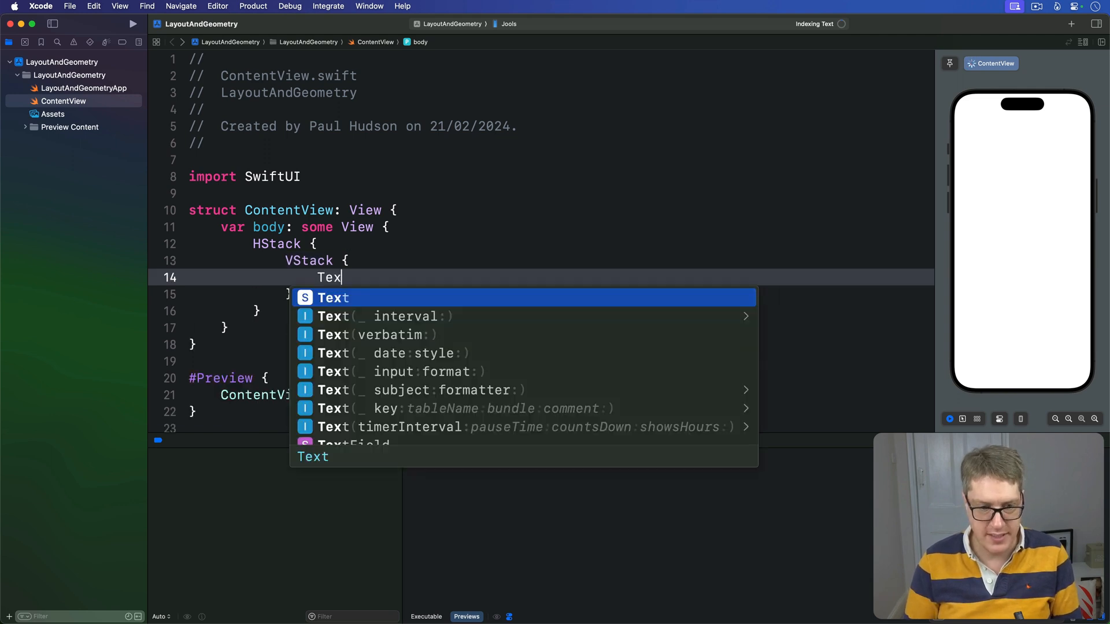
{"action": "type", "text": "(\"@twostra\""}
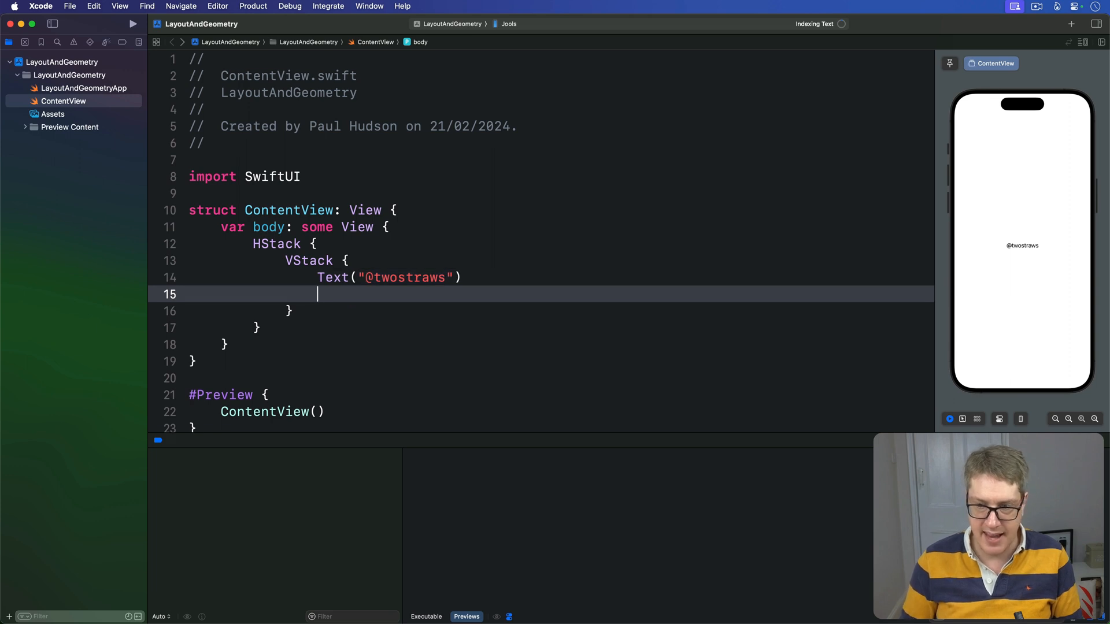
- Add a resizable Image(.paulHudson) with a 64×64 frame below the text
{"action": "type", "text": "Image("}
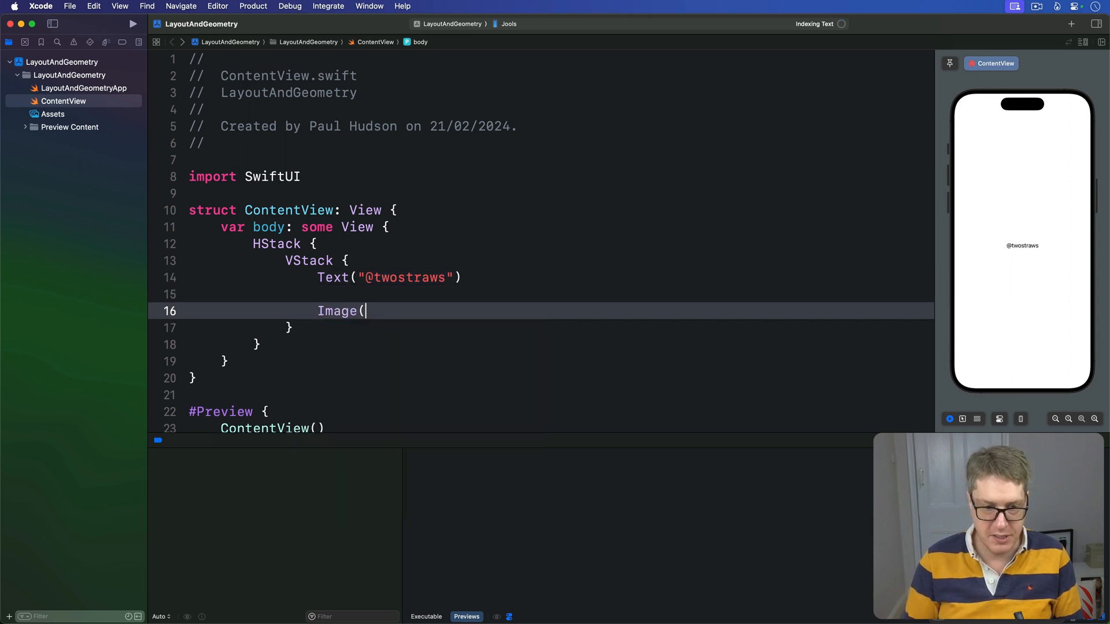
{"action": "type", "text": ".paulHudson"}
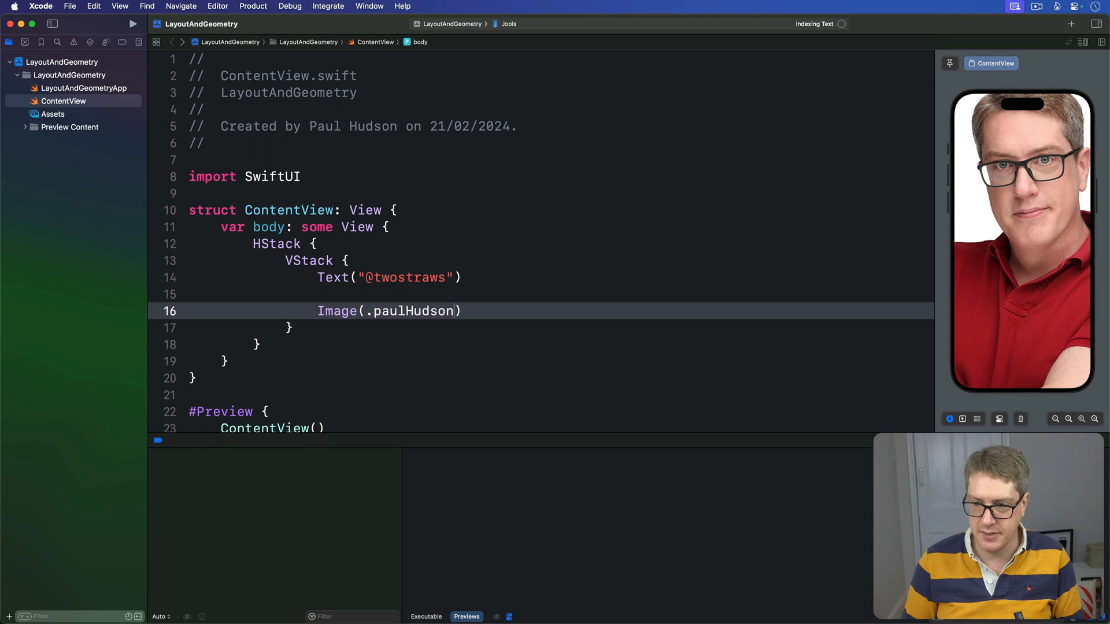
{"action": "type", "text": ".f"}
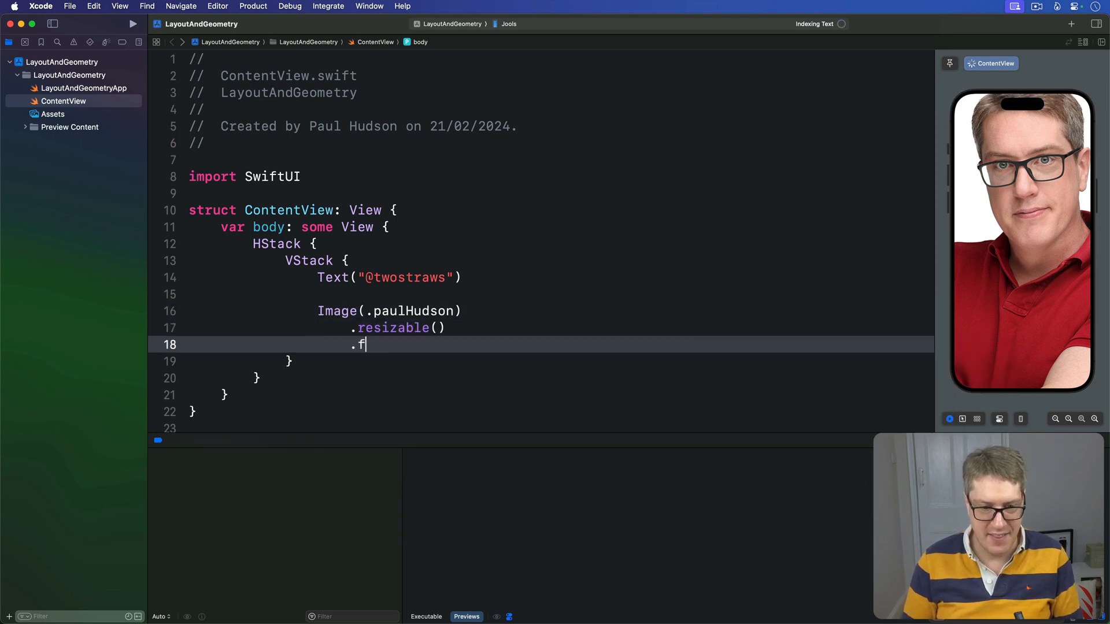
{"action": "type", "text": "rame(width:"}
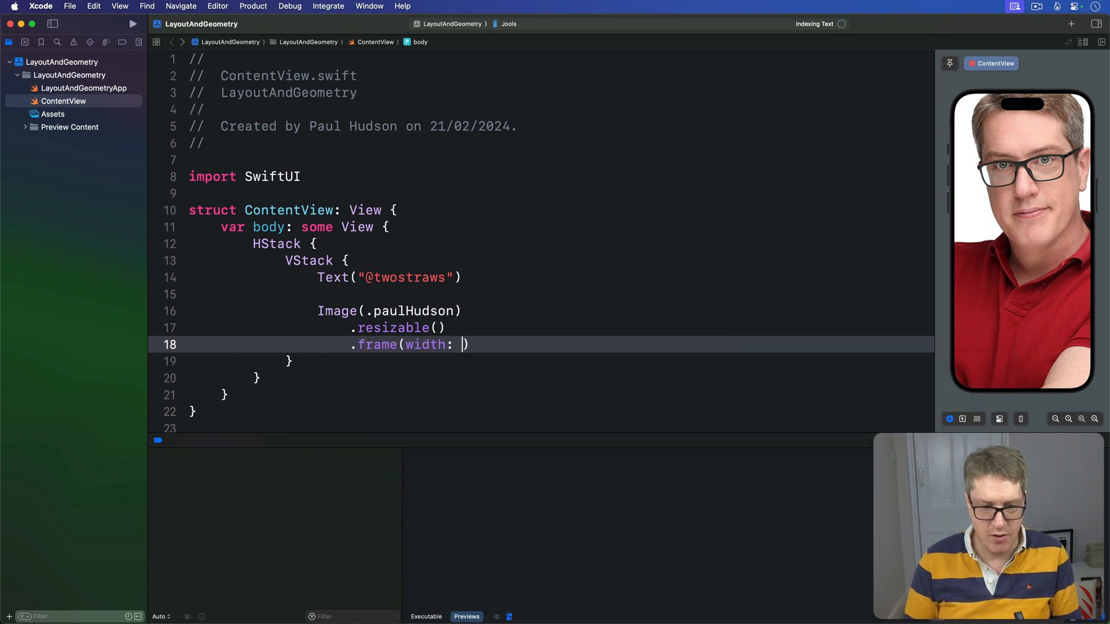
{"action": "type", "text": "64, height: 64"}
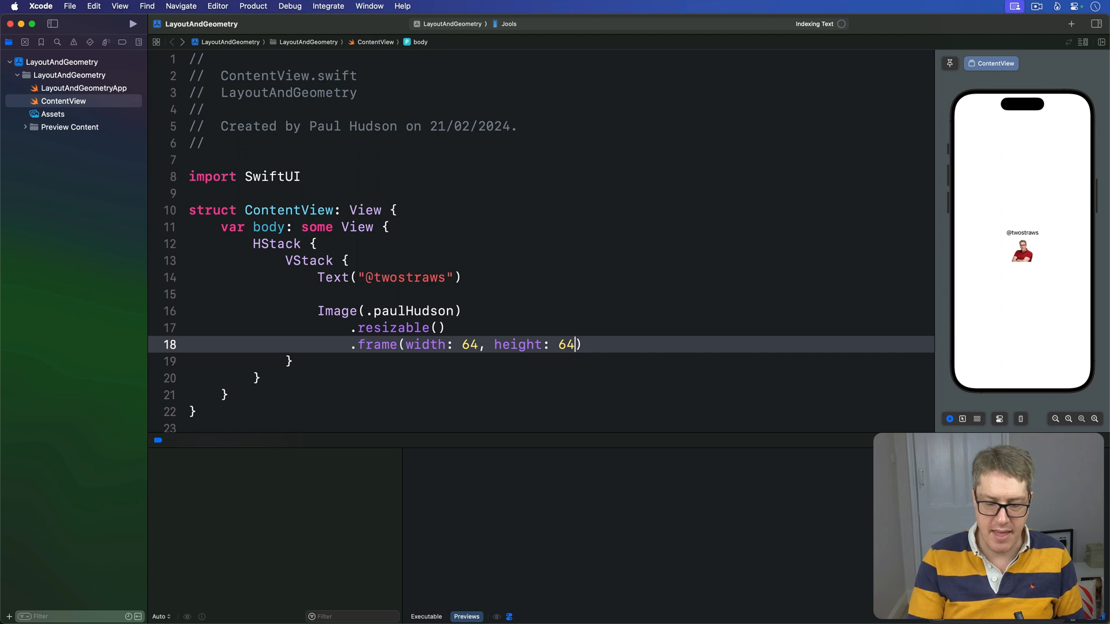
- Add a second VStack with Text("Full name:") above Text("PAUL HUDSON").font(.largeTitle)
{"action": "key", "text": "Return"}
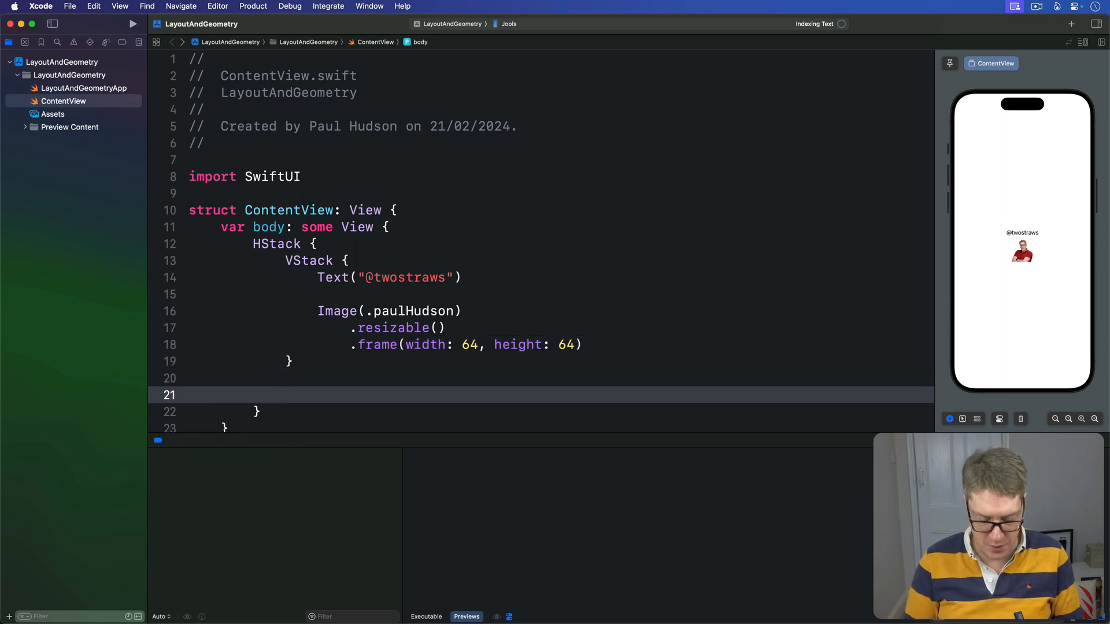
{"action": "type", "text": "VStack {"}
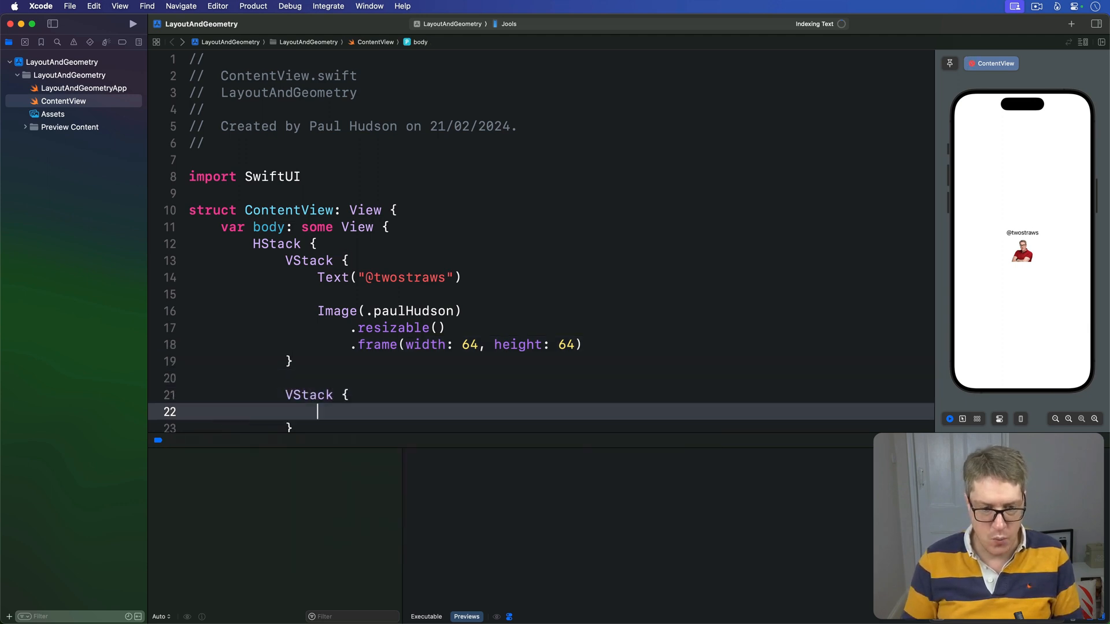
{"action": "type", "text": "Text(\"Full name:"}
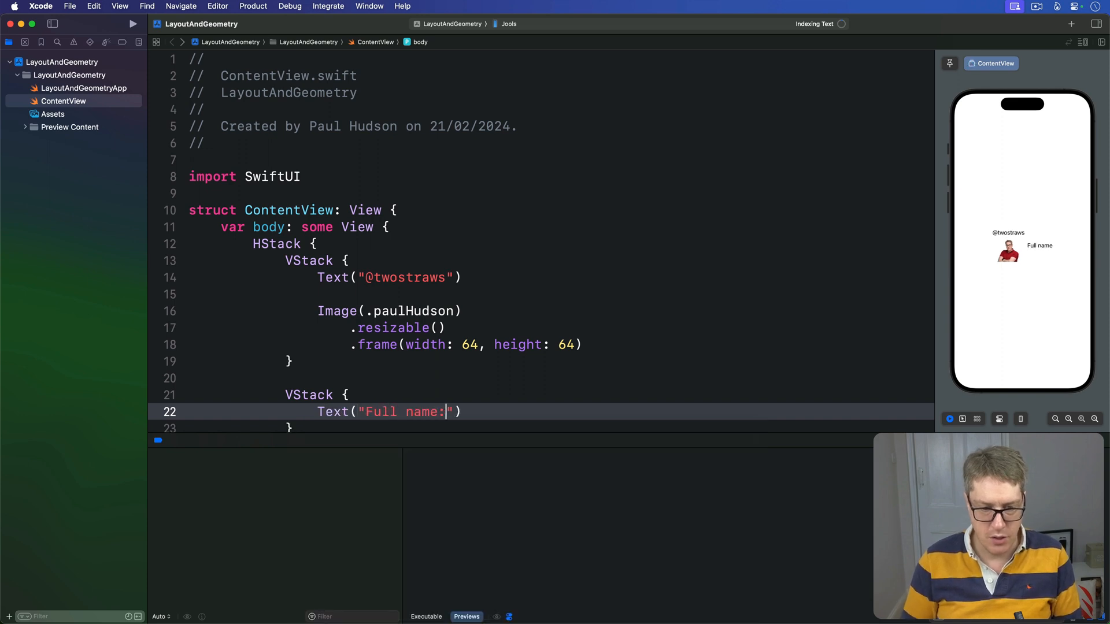
{"action": "type", "text": "Text("}
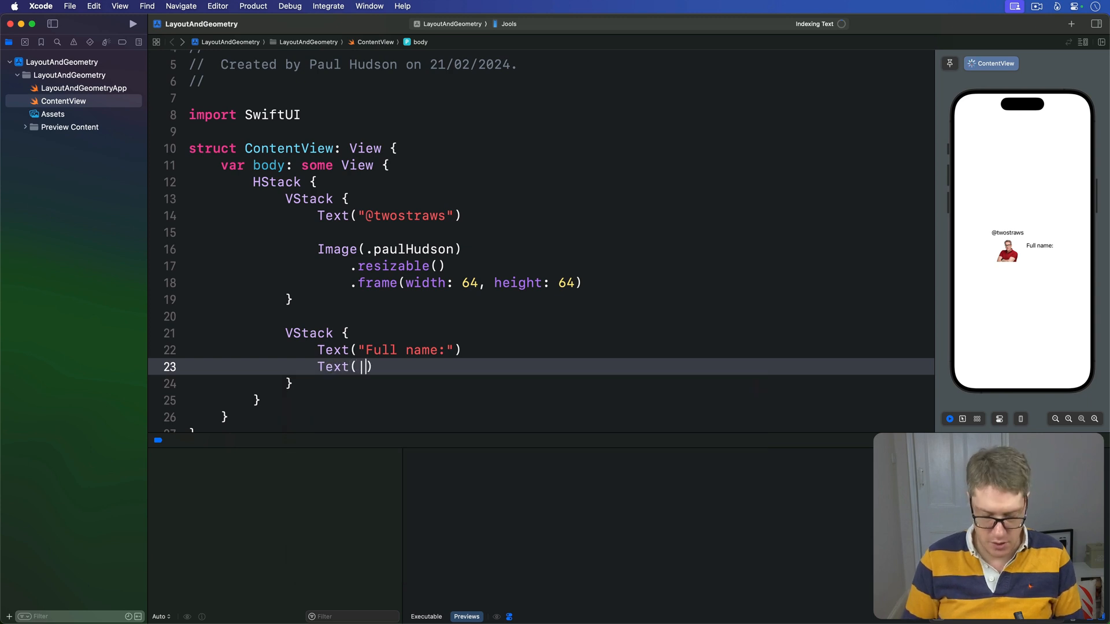
{"action": "type", "text": "PAUL HU\""}
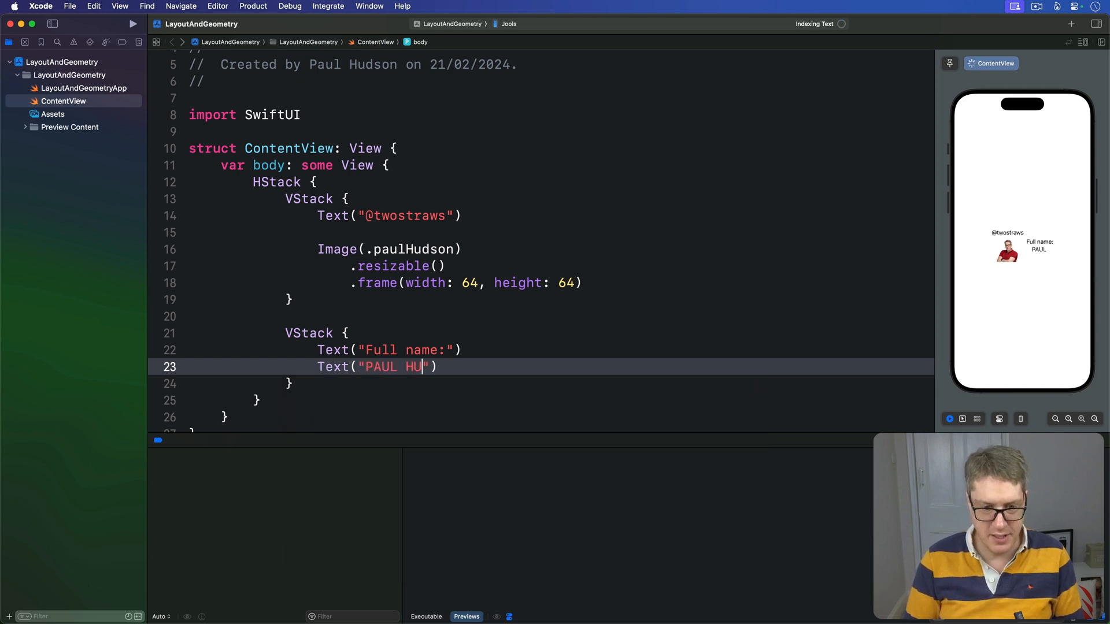
{"action": "type", "text": "DSON\")"}
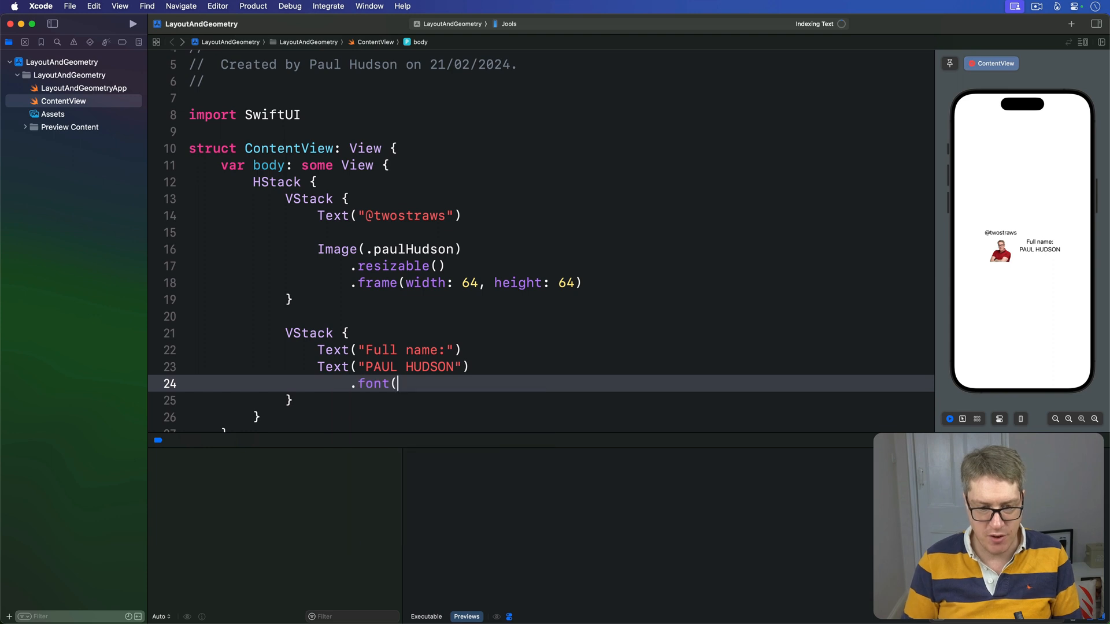
{"action": "type", "text": ".largeTitle)"}
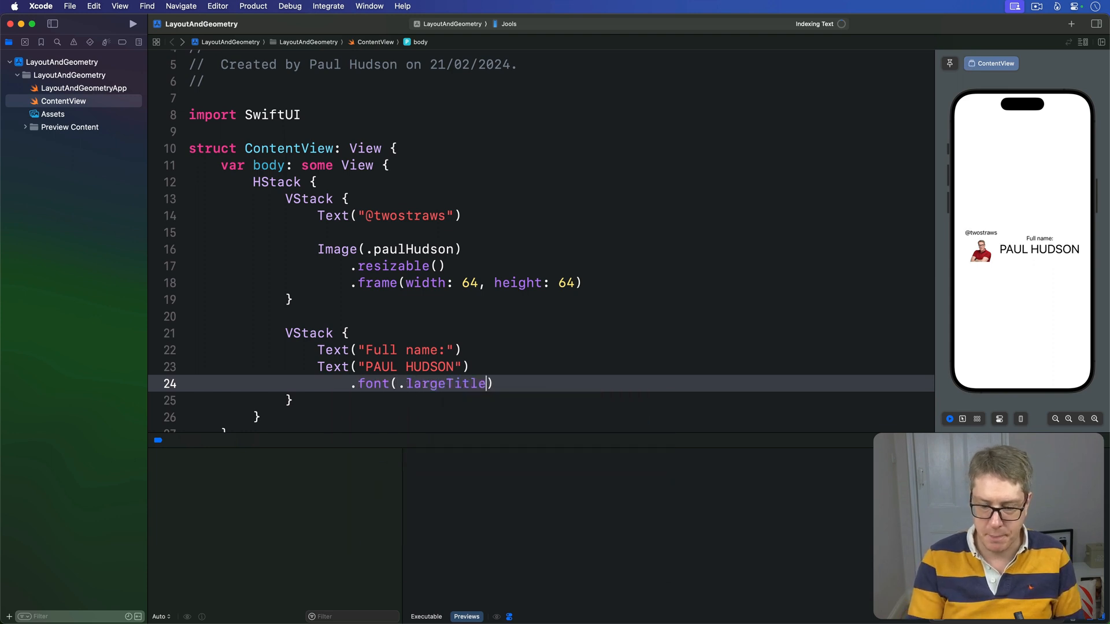
{"action": "mouse_move", "coordinate": [656, 395]}
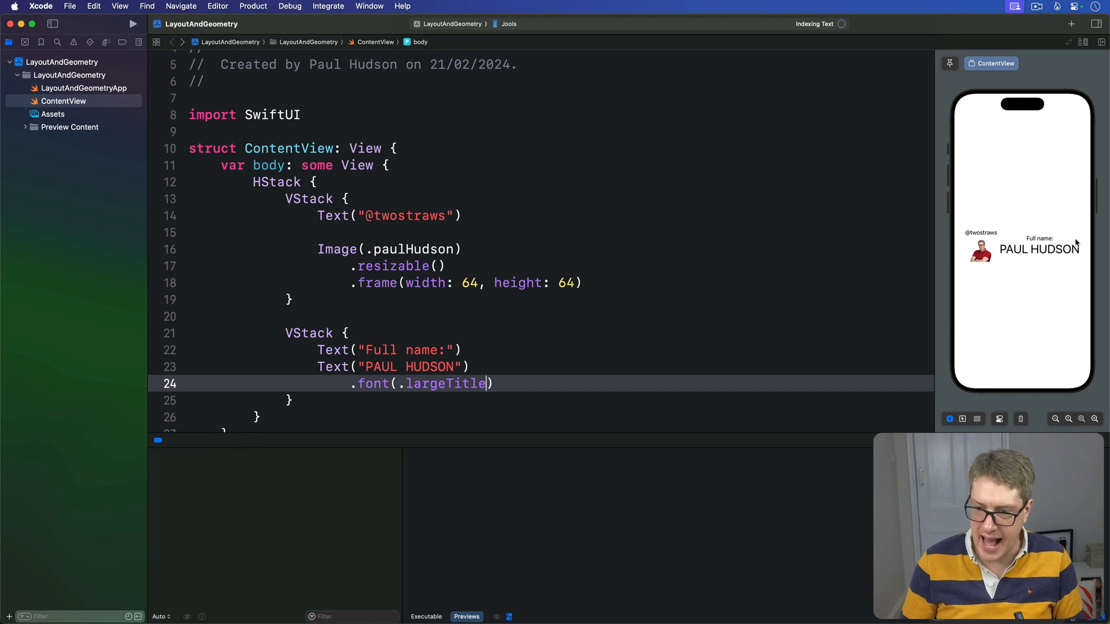
{"action": "mouse_move", "coordinate": [1088, 268]}
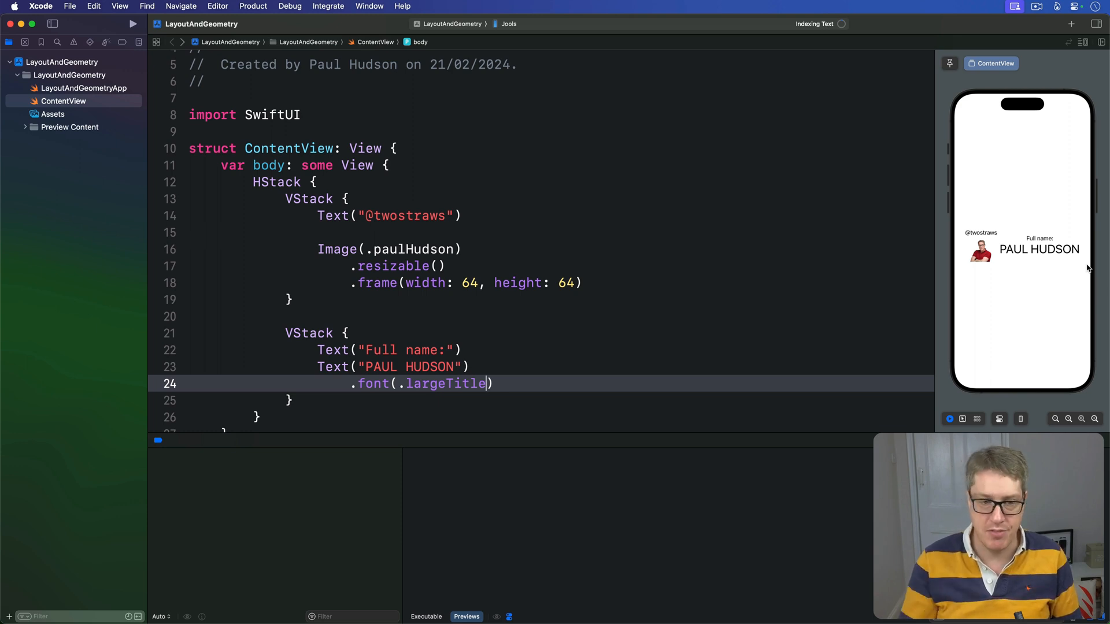
{"action": "left_click", "coordinate": [302, 182]}
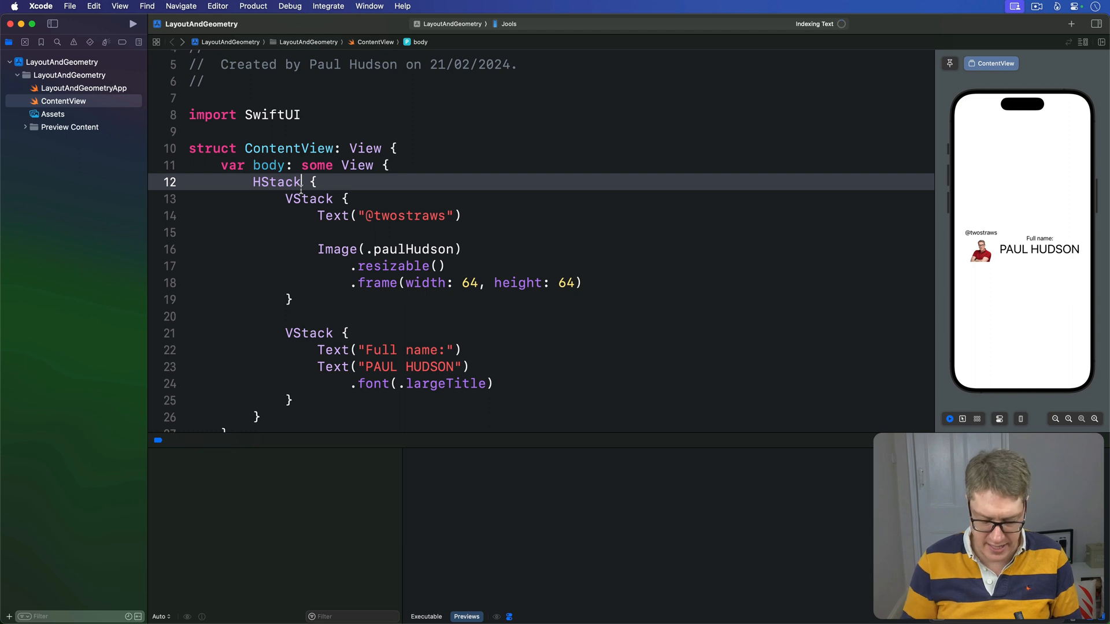
{"action": "type", "text": "(alignment: .t"}
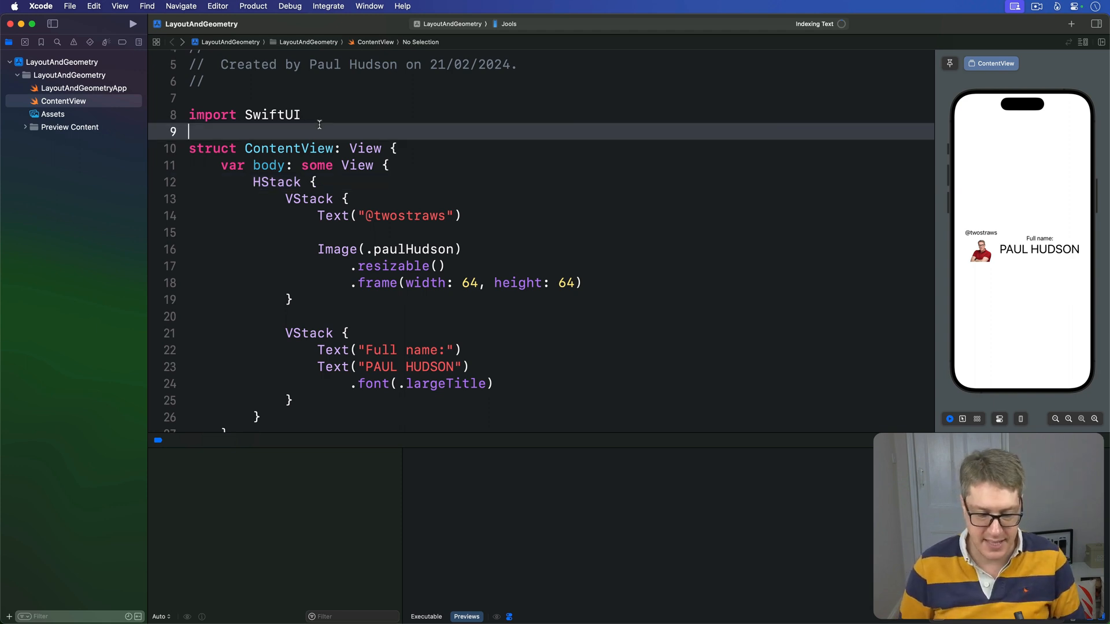
- Declare a VerticalAlignment extension with a MidAccountAndName struct conforming to AlignmentID
{"action": "type", "text": "exr"}
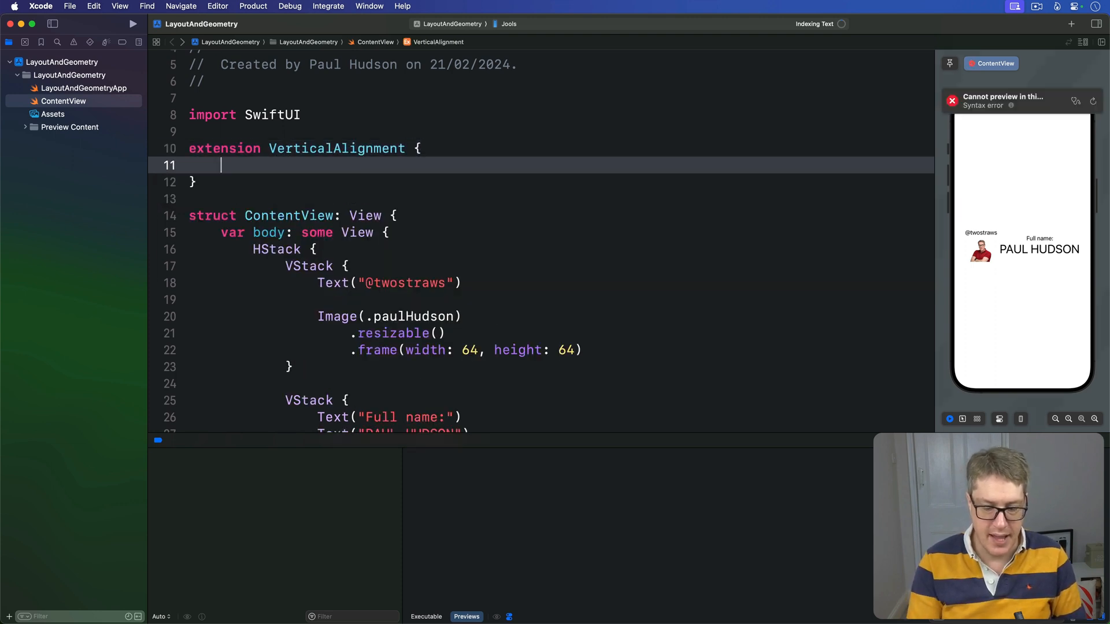
{"action": "type", "text": "struct"}
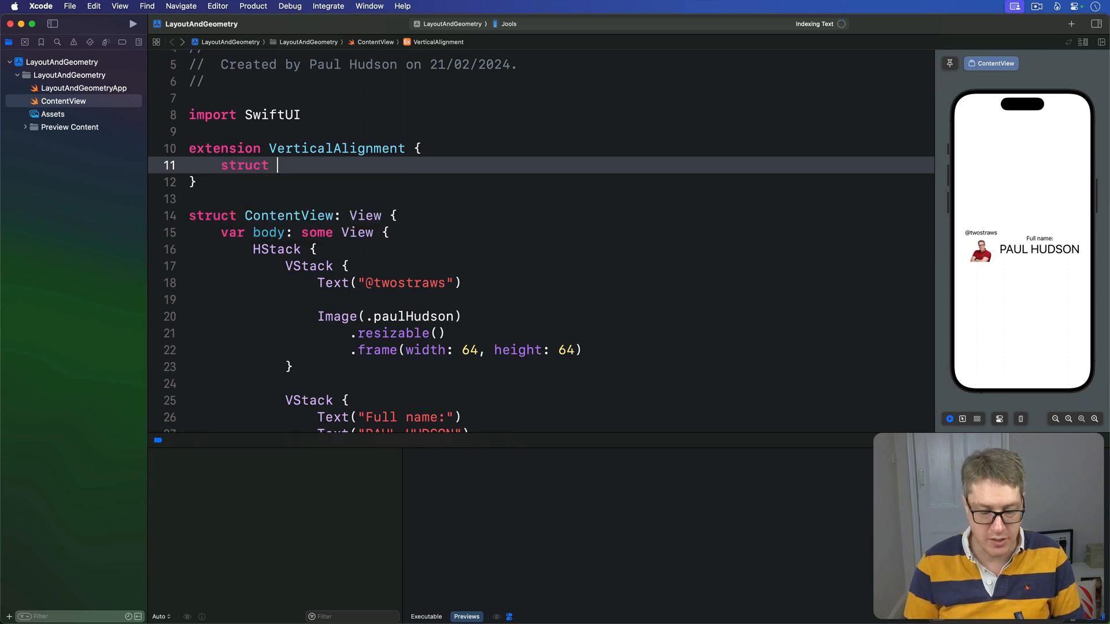
{"action": "type", "text": "MidAccountAnd"}
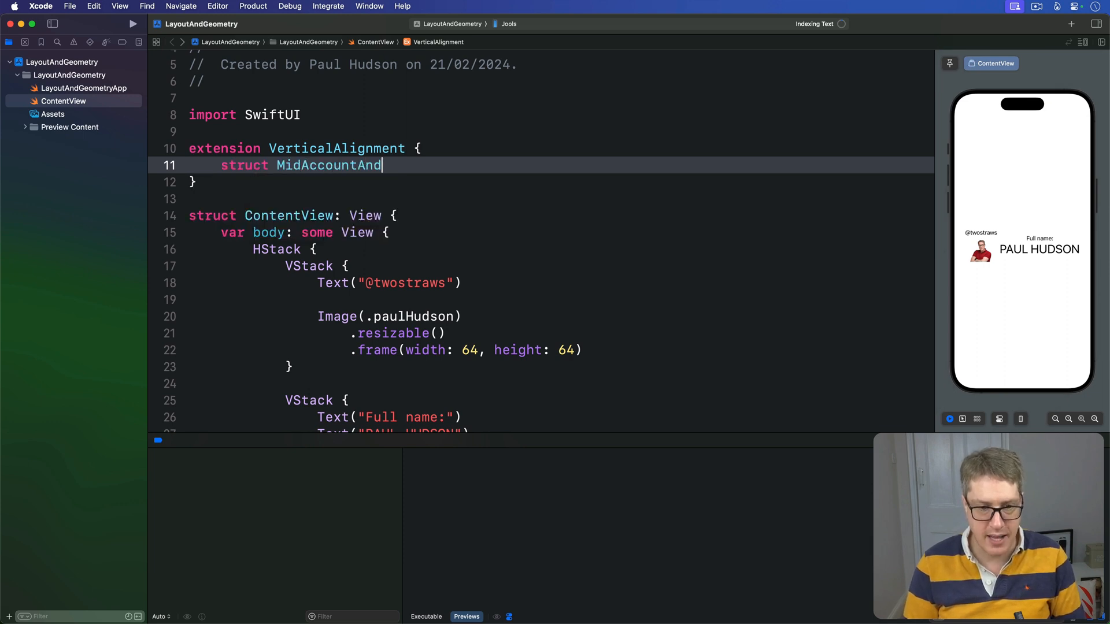
{"action": "type", "text": "Name: AlignmentID {"}
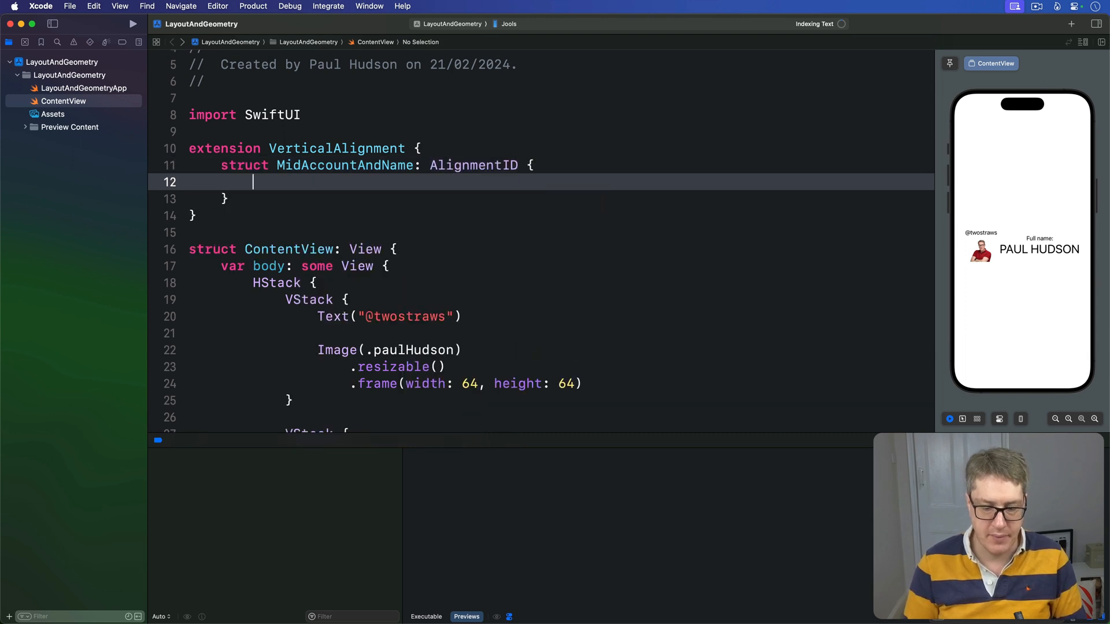
- Implement defaultValue(in:) returning context[.top] and leave blank lines below the struct
{"action": "type", "text": "defaultValue(in context: ViewDimensions) -> CGFloat {"}
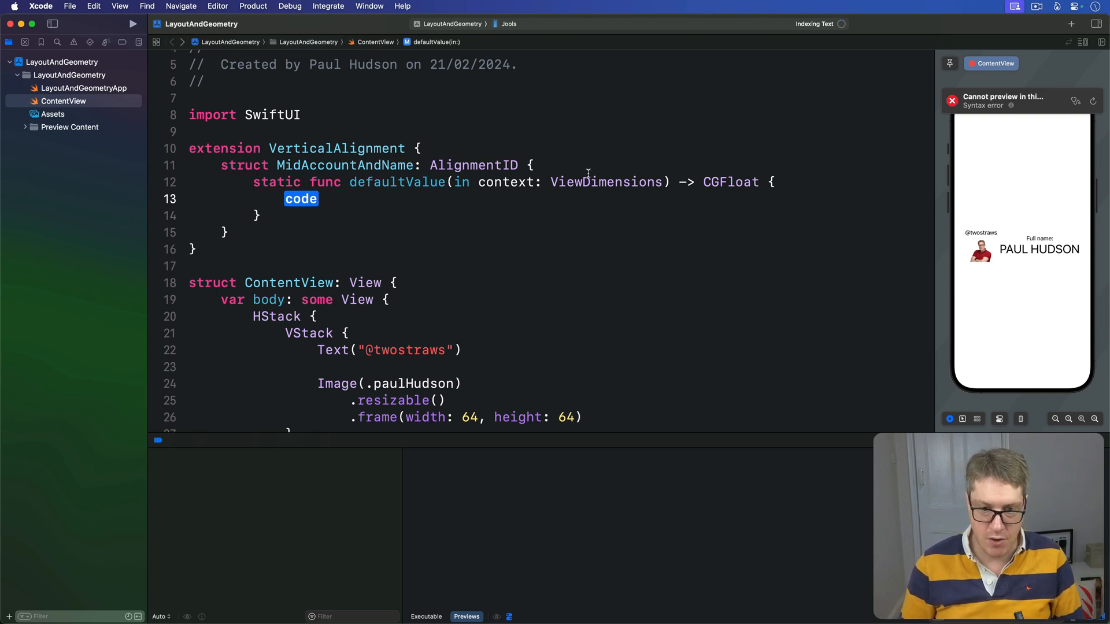
{"action": "type", "text": "c"}
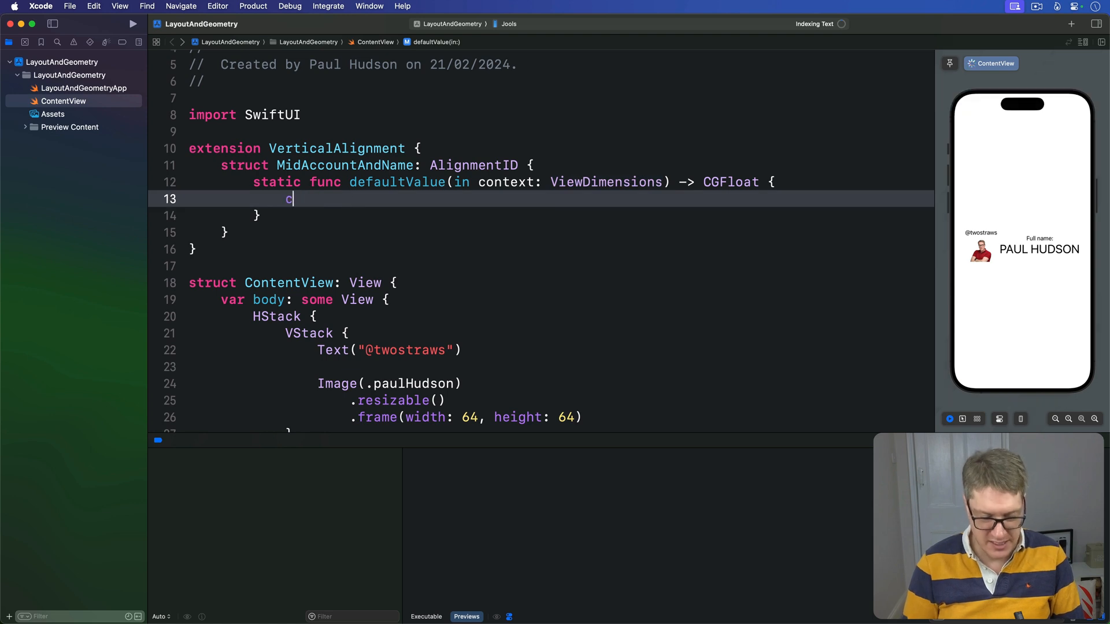
{"action": "type", "text": "ontext[.]"}
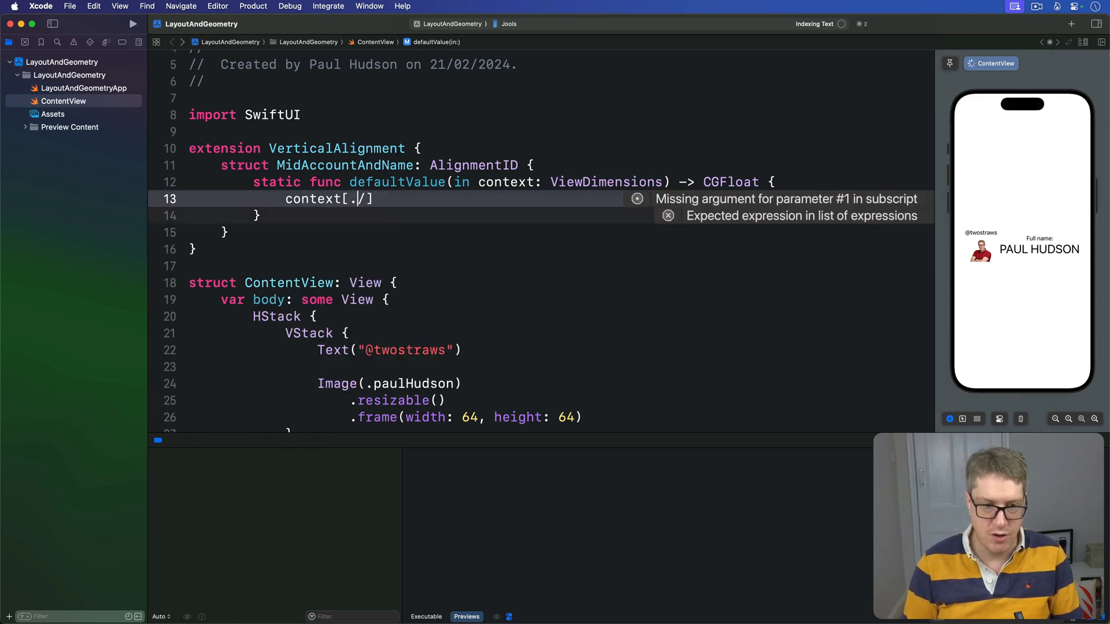
{"action": "type", "text": "top"}
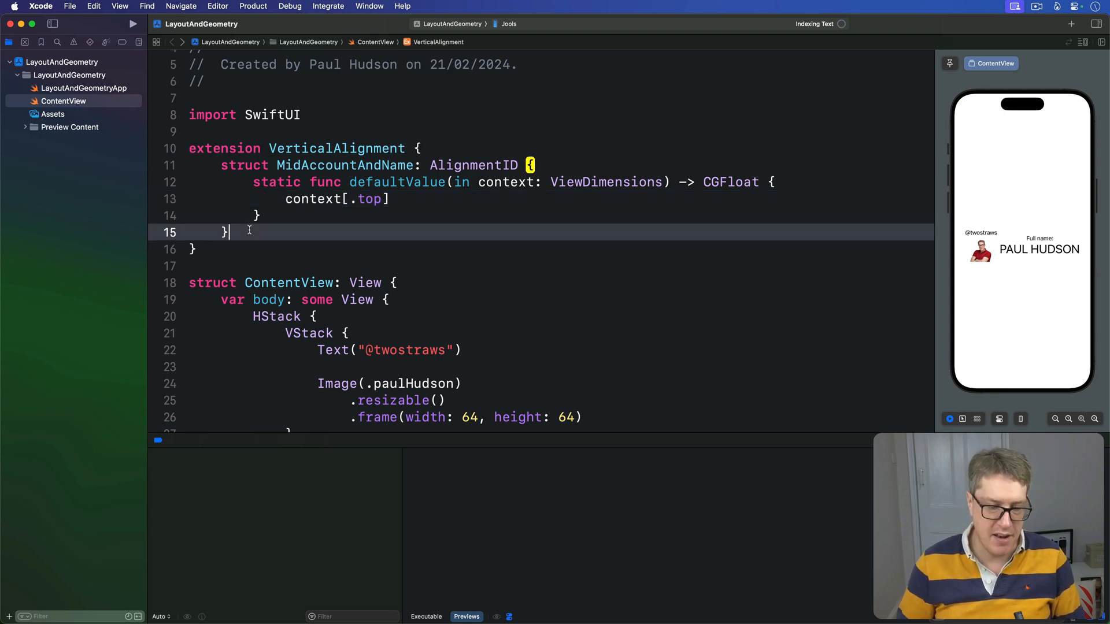
{"action": "key", "text": "return"}
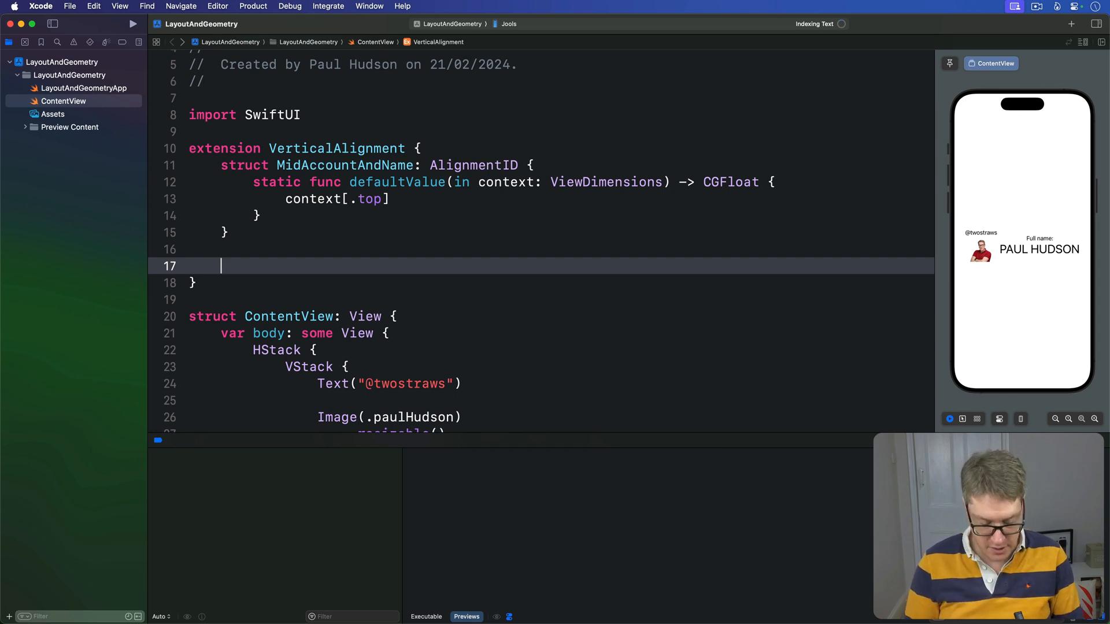
- Add static let midAccountAndName = VerticalAlignment(MidAccountAndName.self) and select the struct
{"action": "type", "text": "static let mid"}
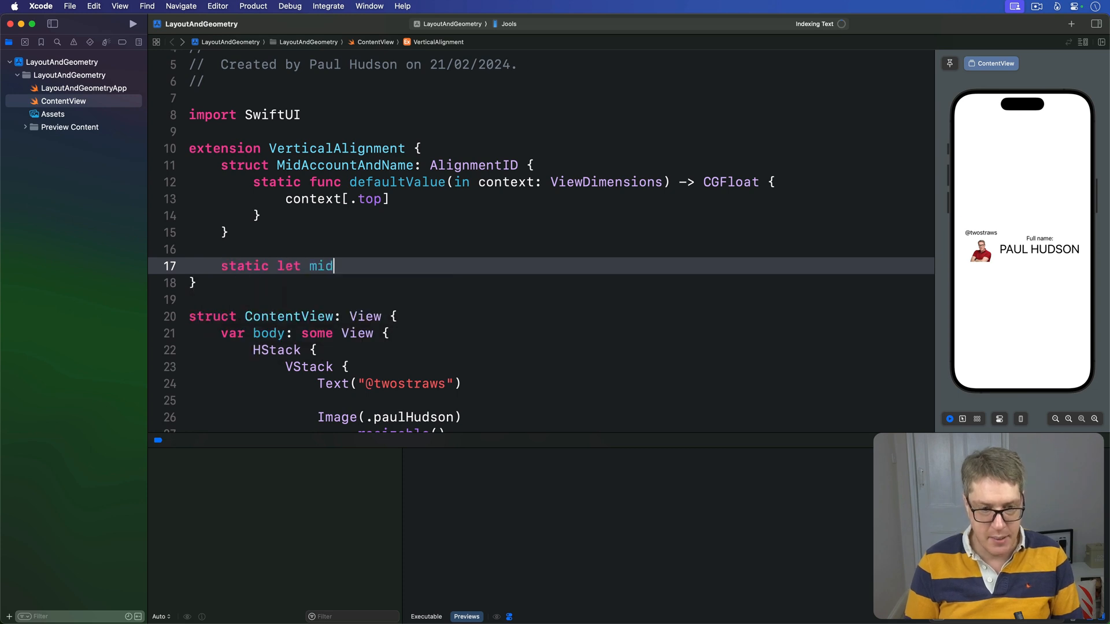
{"action": "type", "text": "AccountAndNam"}
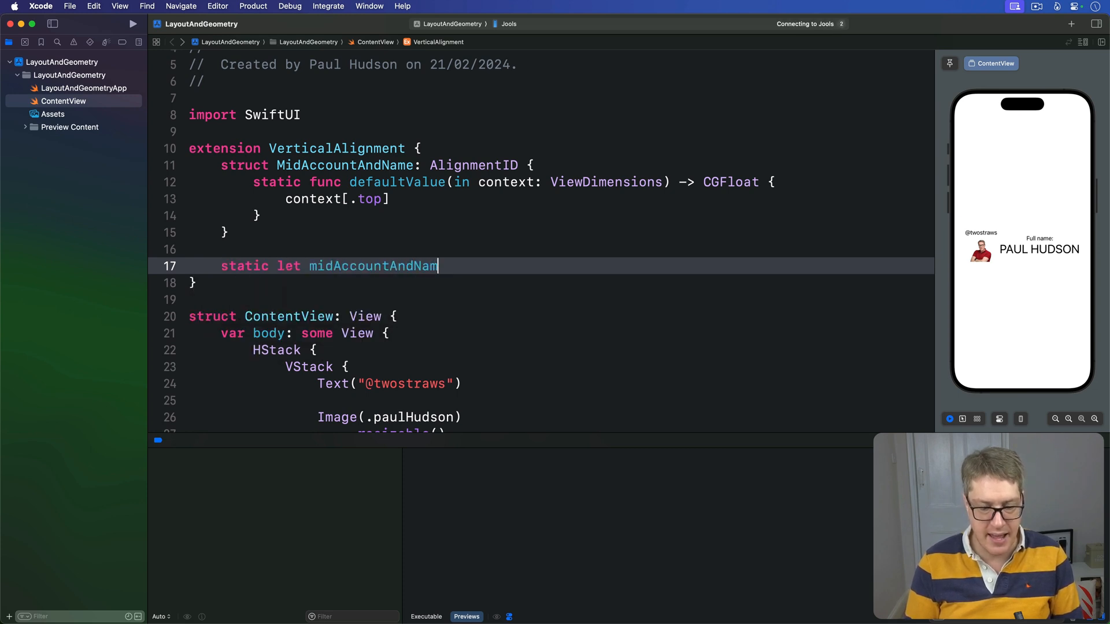
{"action": "type", "text": "= VerticalAlignment("}
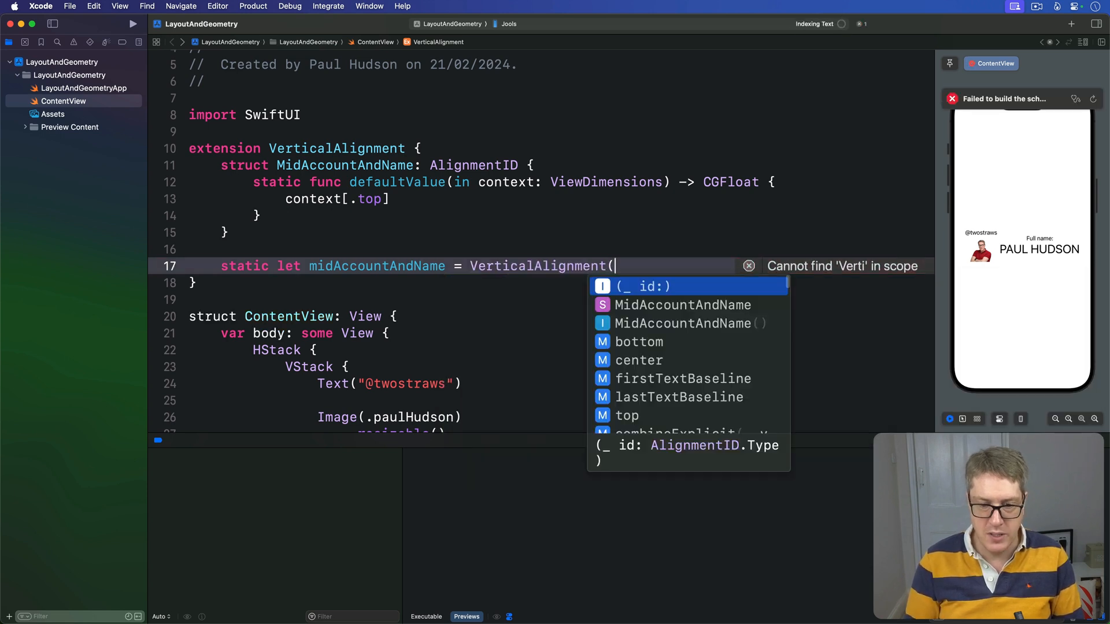
{"action": "type", "text": "MidAccountAndName.self)"}
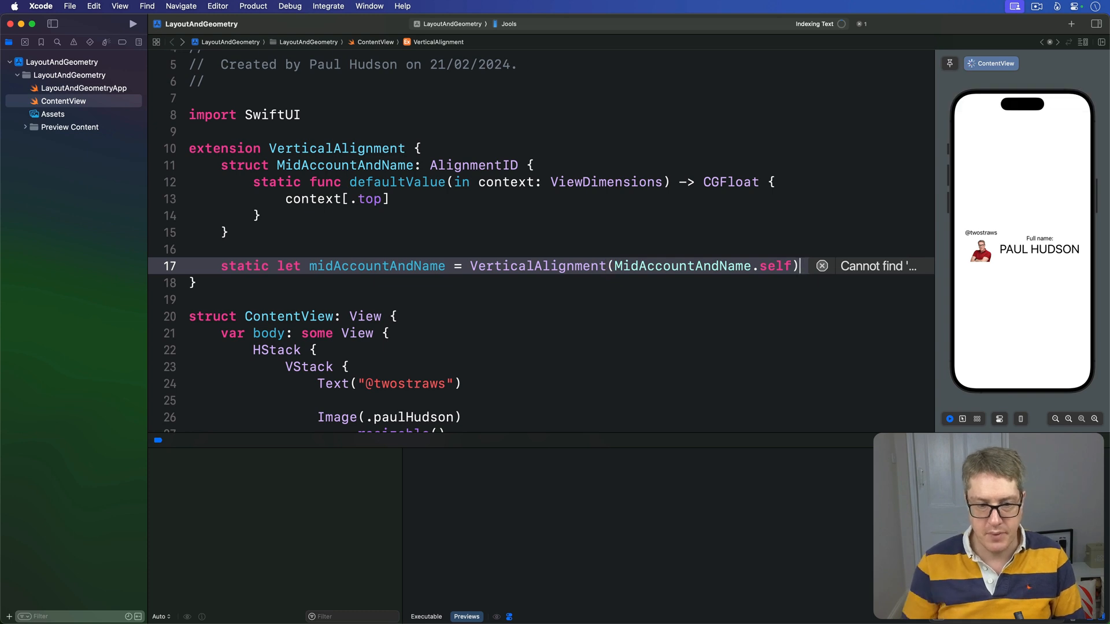
{"action": "double_click", "coordinate": [368, 199]}
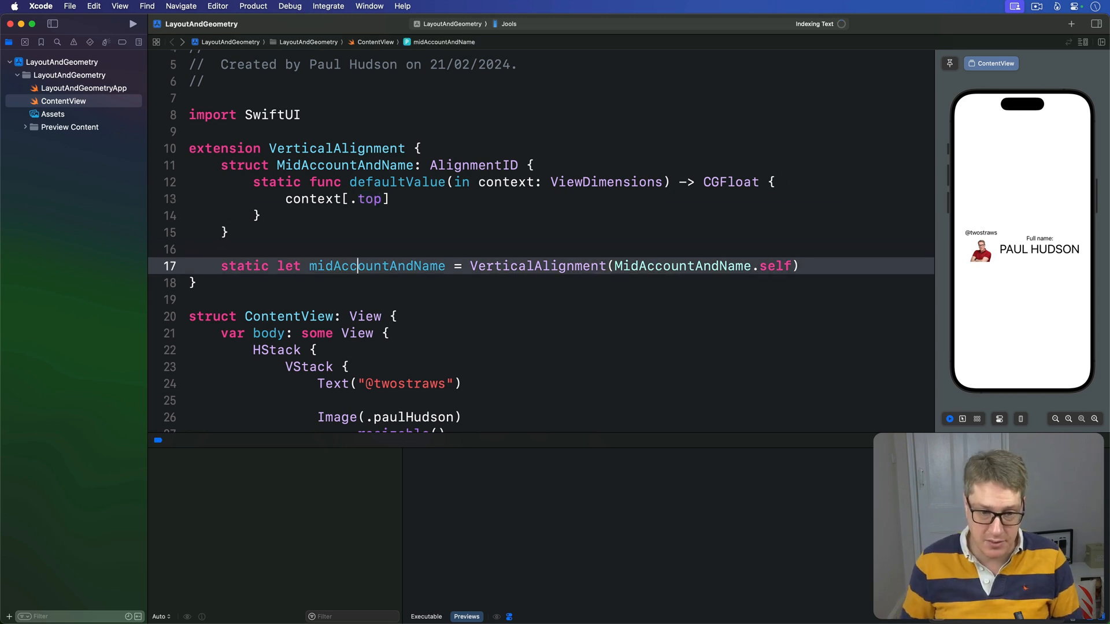
{"action": "double_click", "coordinate": [377, 265]}
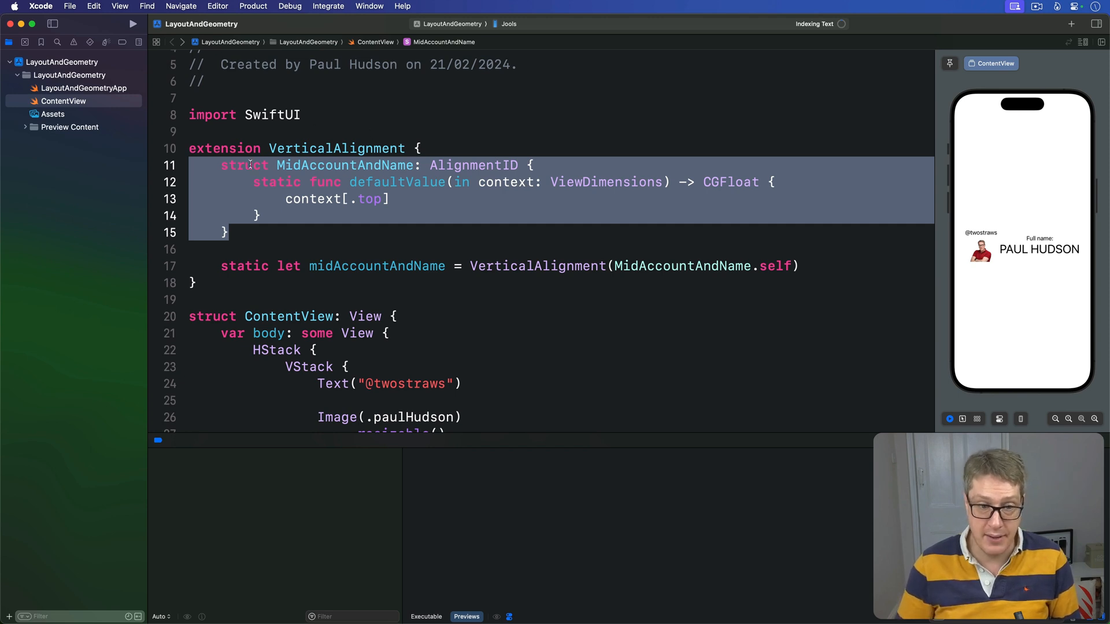
- Change the MidAccountAndName declaration keyword from struct to enum
{"action": "type", "text": "enum"}
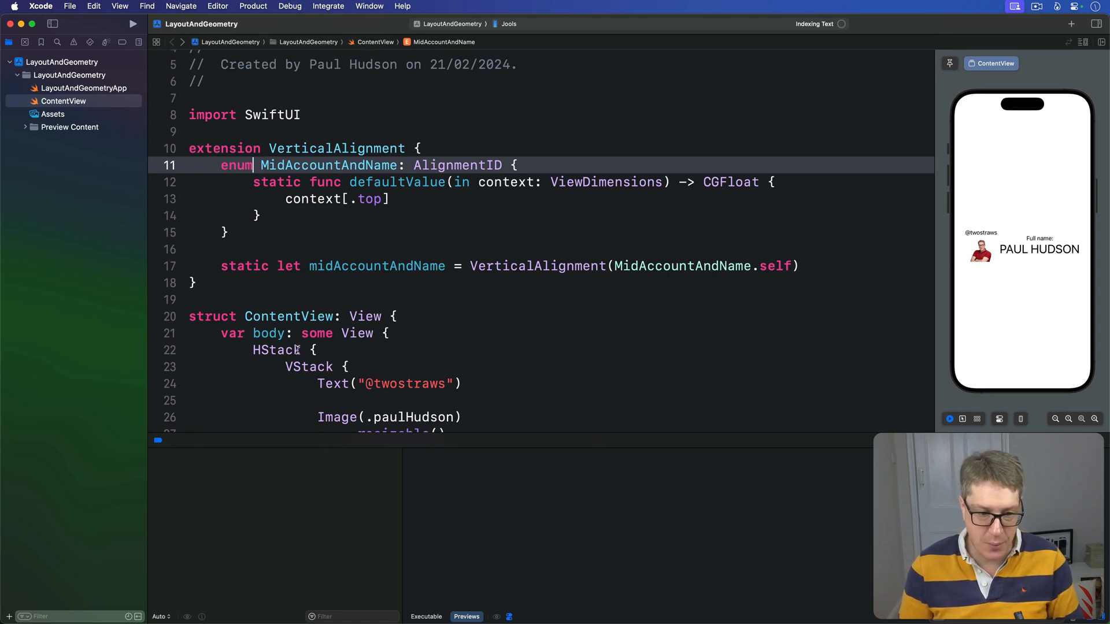
{"action": "type", "text": "(aligm"}
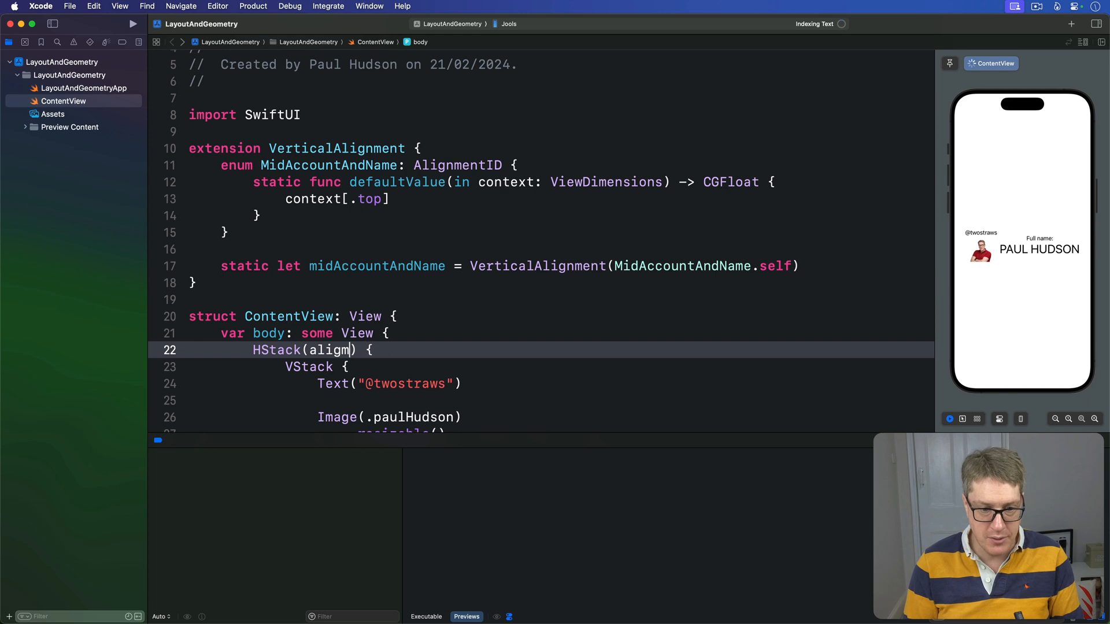
{"action": "type", "text": "ment: .midAccountAndName"}
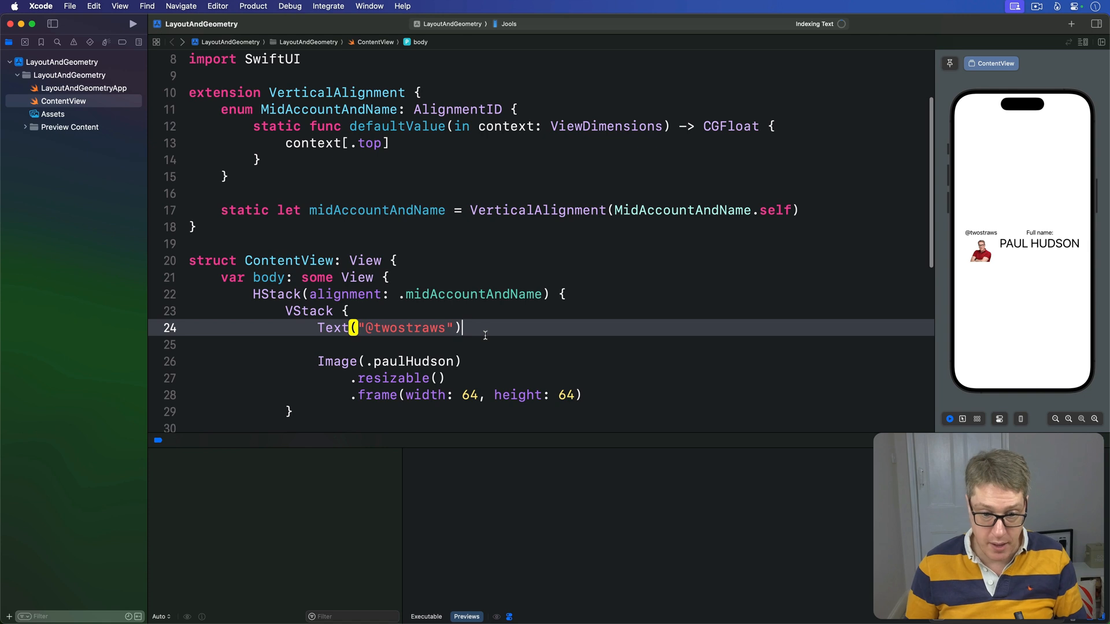
{"action": "type", "text": ".alignmentGuide(., computeValue: { dimension in"}
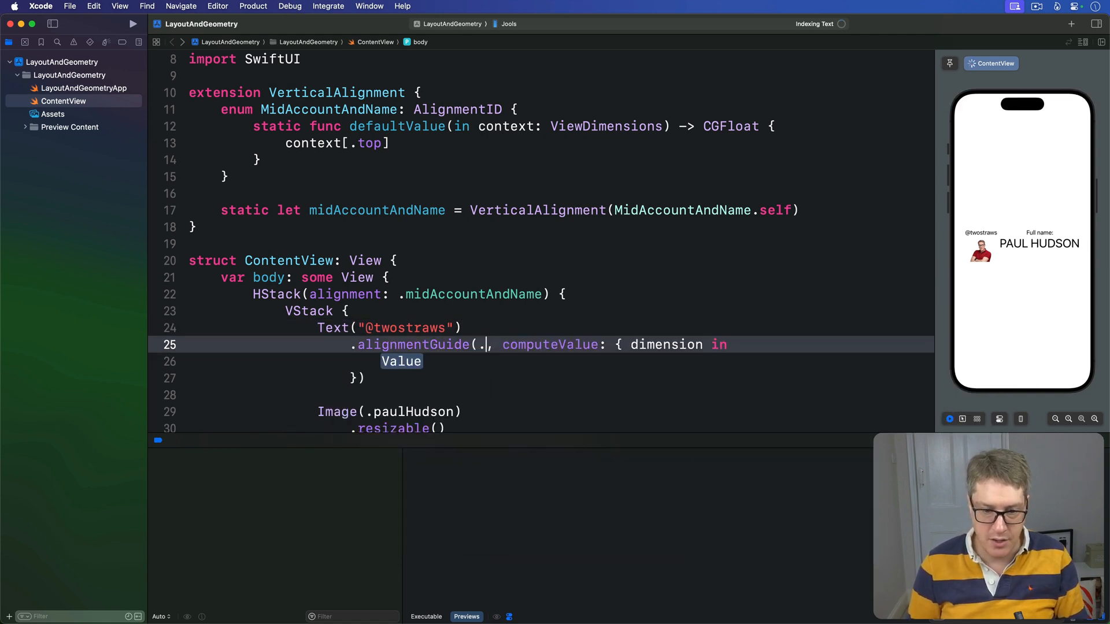
- Complete .alignmentGuide(.midAccountAndName) { d in d[VerticalAlignment.center] } on the texts
{"action": "type", "text": "midAccountAndName) {"}
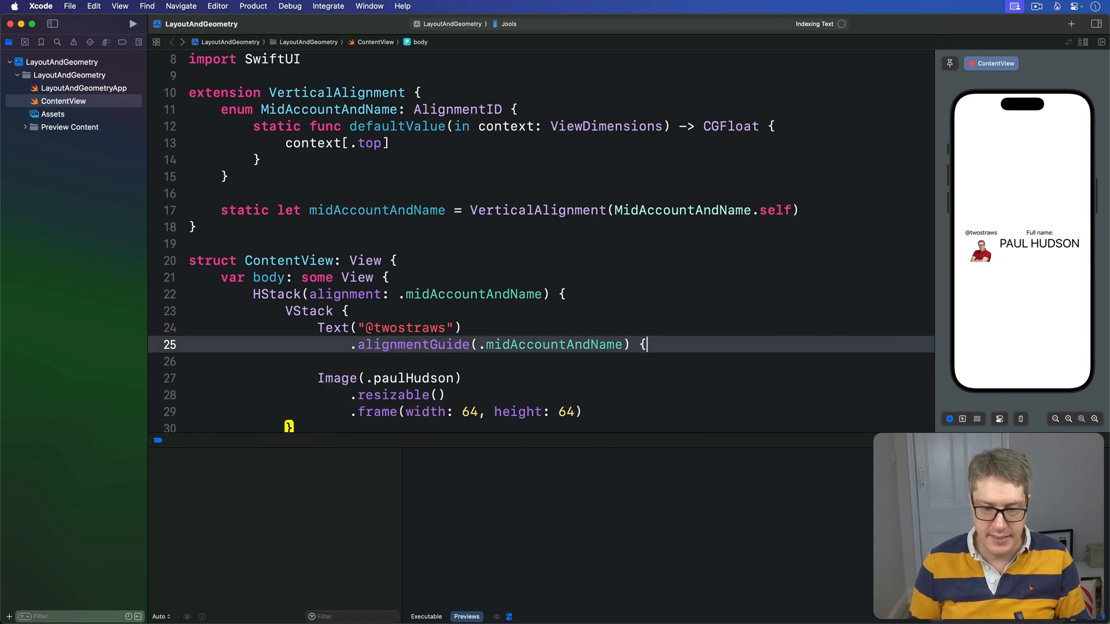
{"action": "type", "text": "d in"}
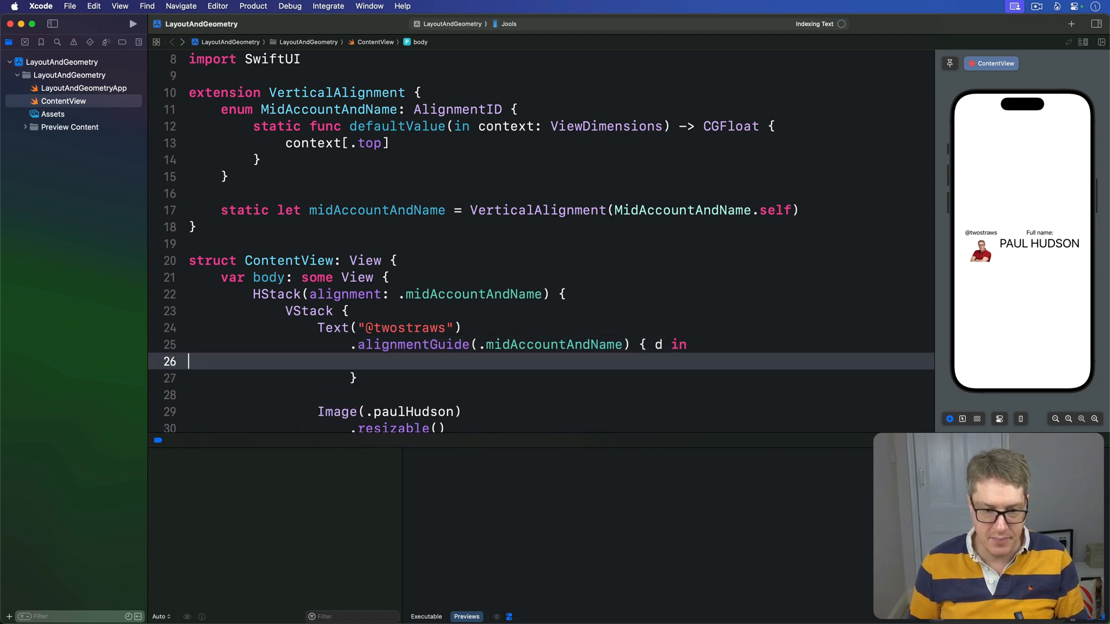
{"action": "type", "text": "d"}
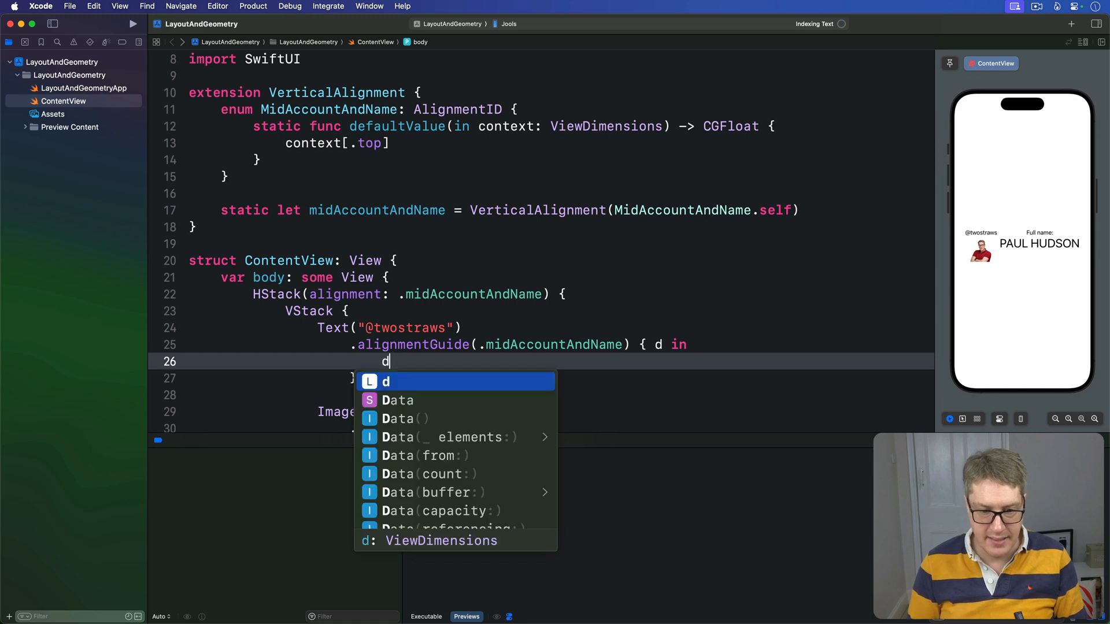
{"action": "type", "text": "[.]"}
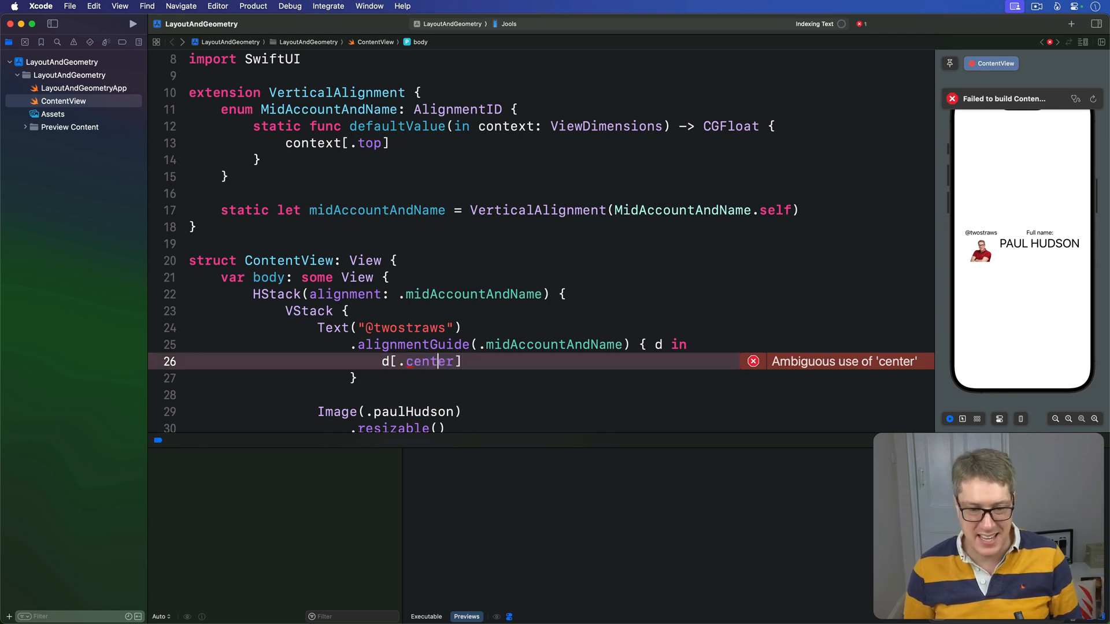
{"action": "type", "text": "VerticalAlignment"}
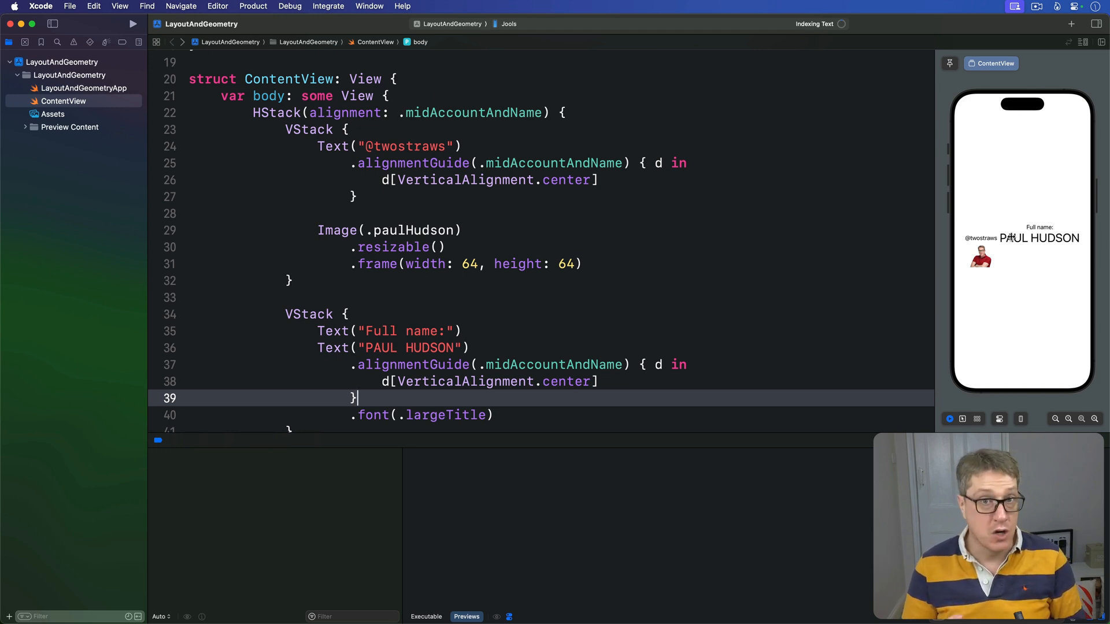
{"action": "mouse_move", "coordinate": [1045, 205]}
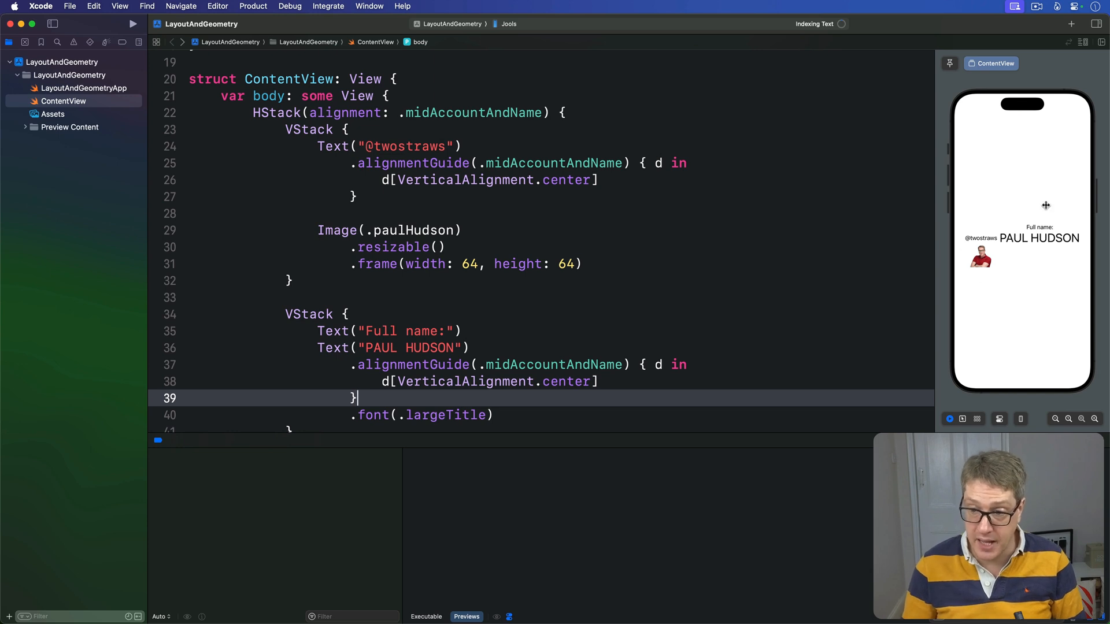
{"action": "mouse_move", "coordinate": [1052, 217]}
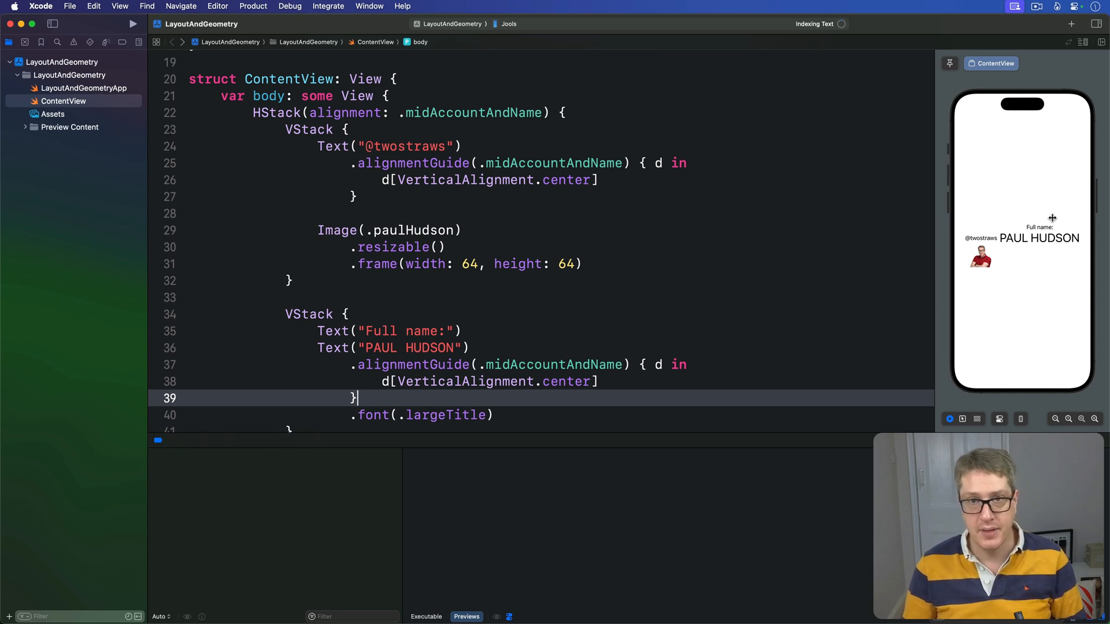